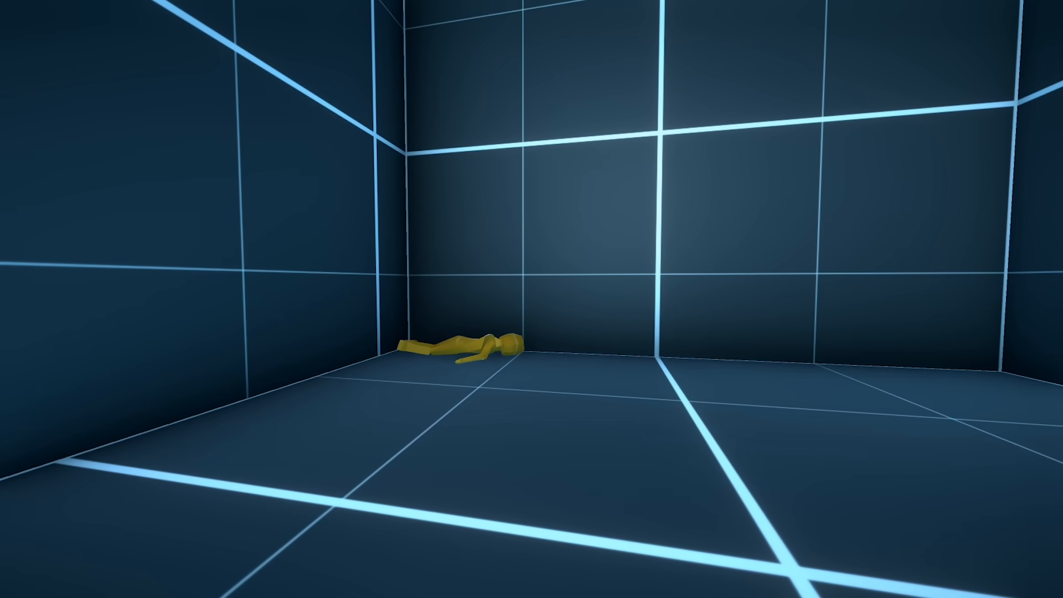
Step: Switch to Unity and move the Milk carton onto the blue table in the grid room
key(alt+tab)
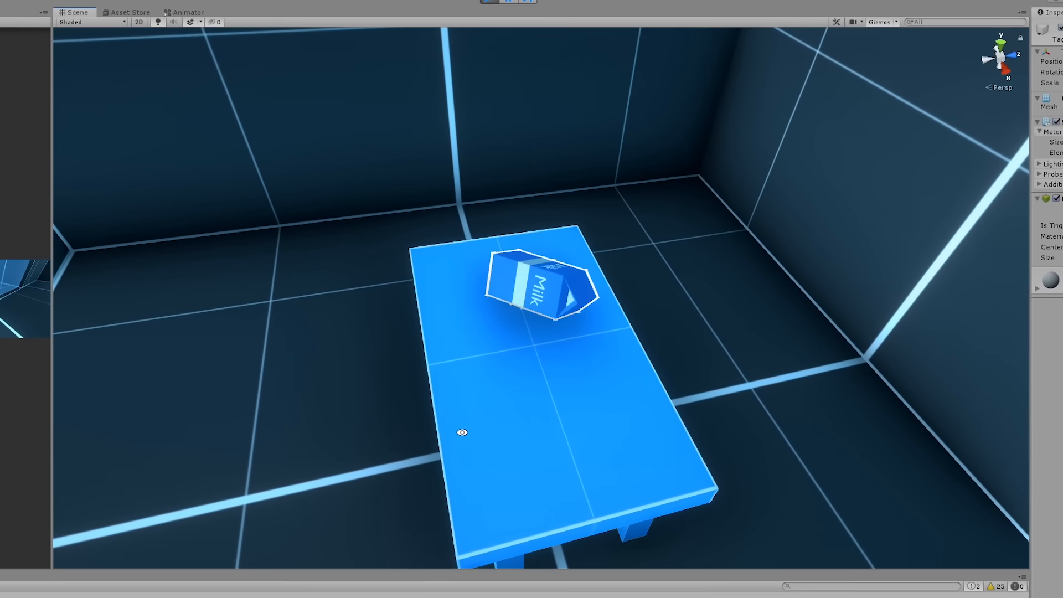
click(499, 19)
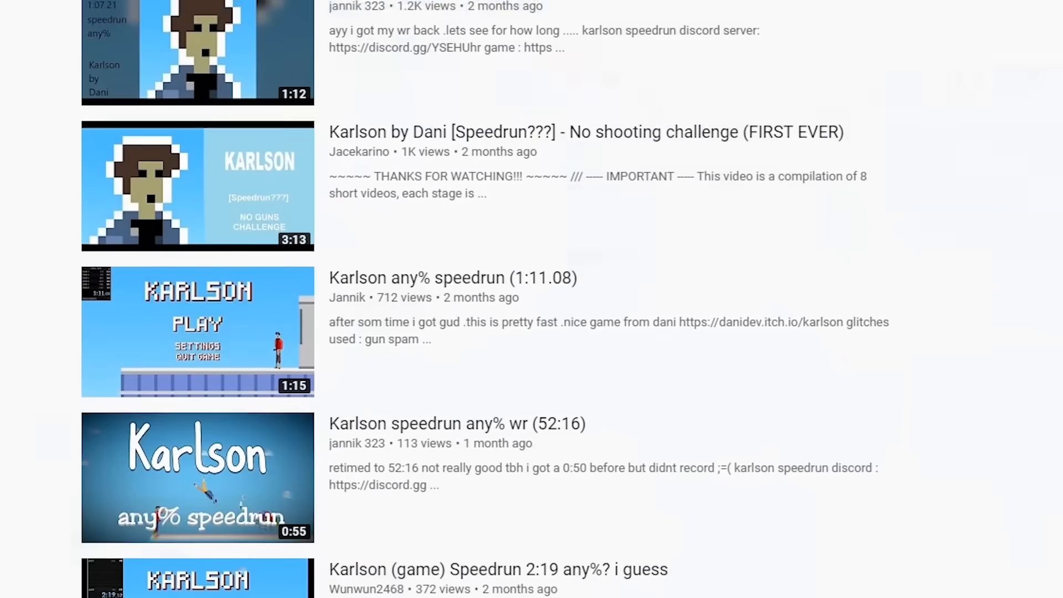
click(197, 477)
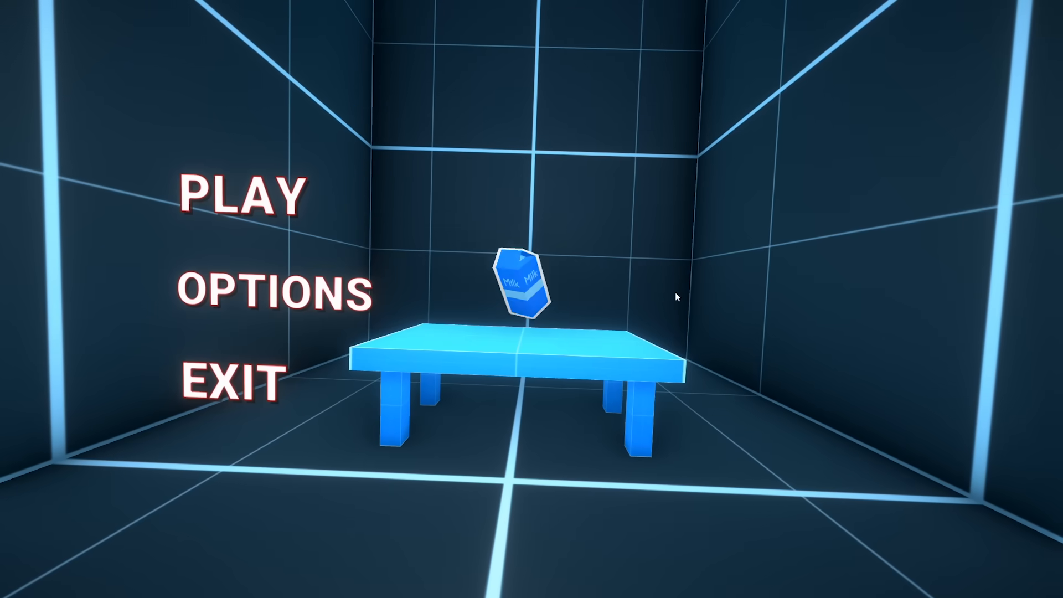
Step: Add PLAY, OPTIONS and EXIT menu text beside the table with the milk carton
click(272, 293)
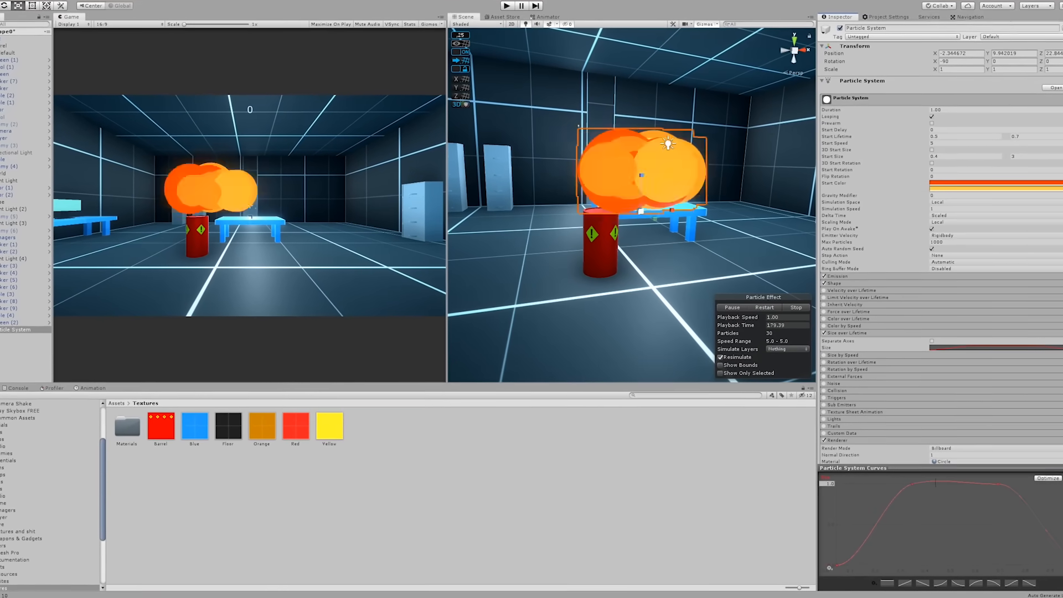
Step: Give the red barrel an orange explosion Particle System
right_click(20, 468)
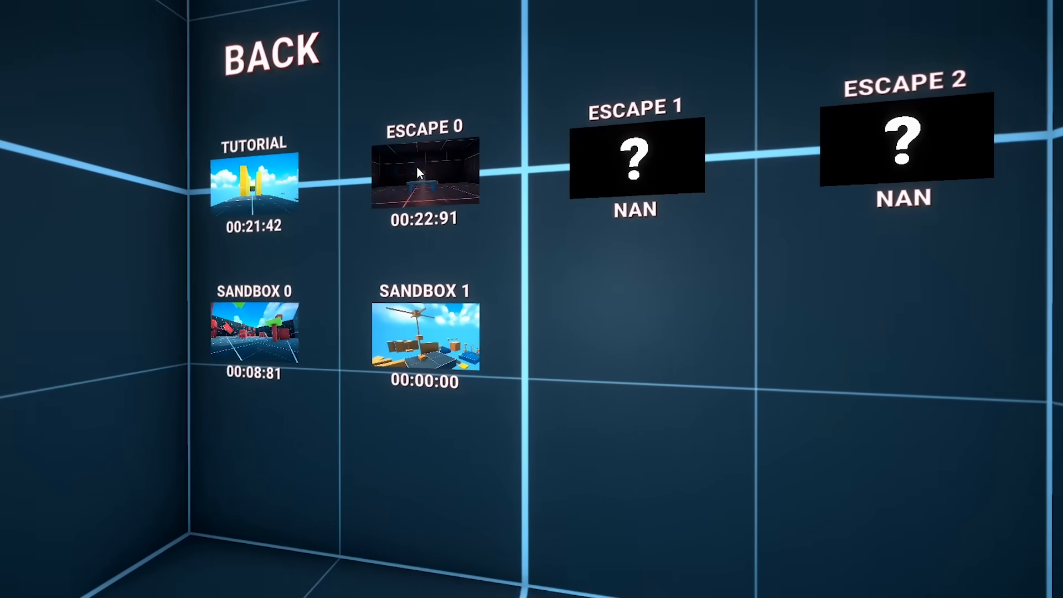
Step: Select ESCAPE 0 from the level select screen to play it and record a best time
click(425, 174)
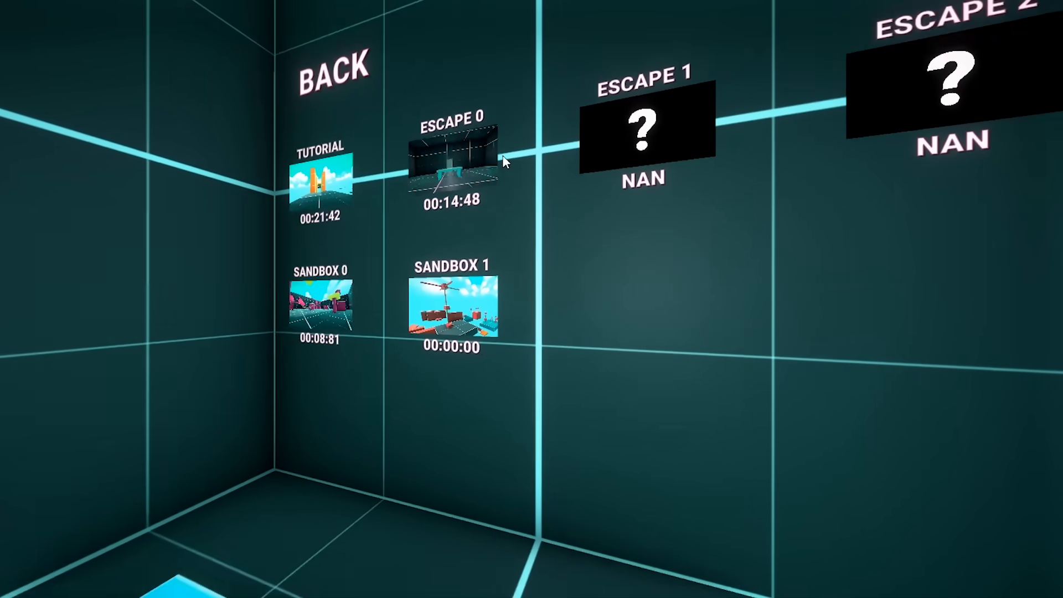
click(449, 166)
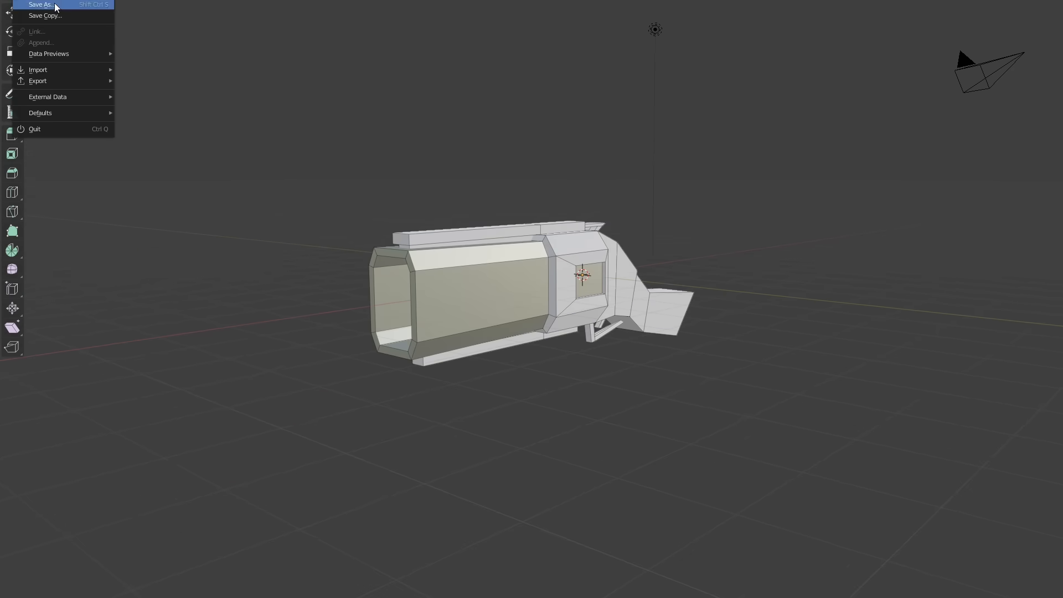
Step: Save the gun model as its own Blender file via the File menu
click(40, 4)
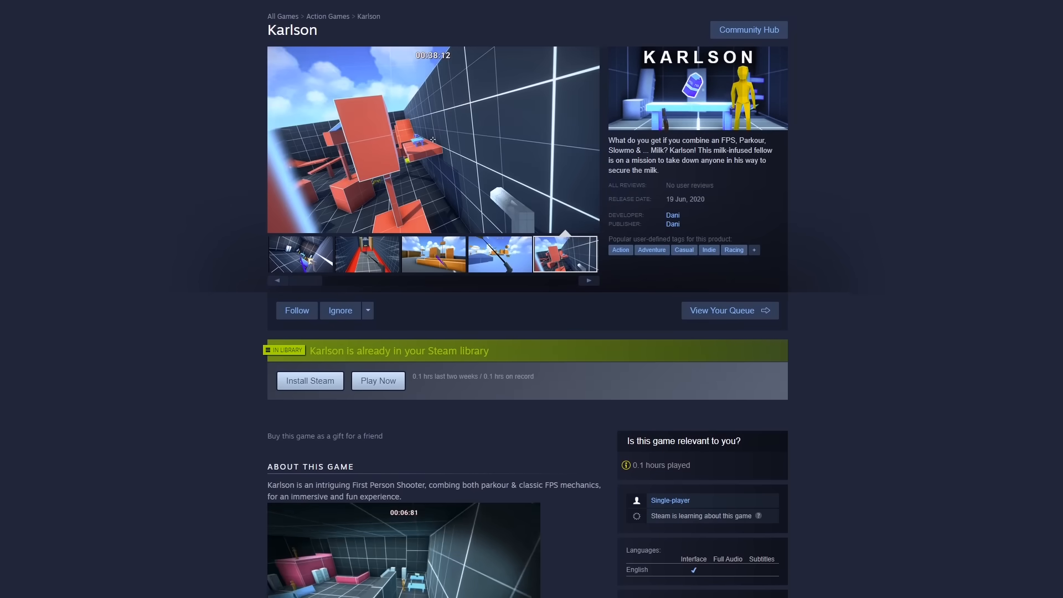
scroll(down, 3)
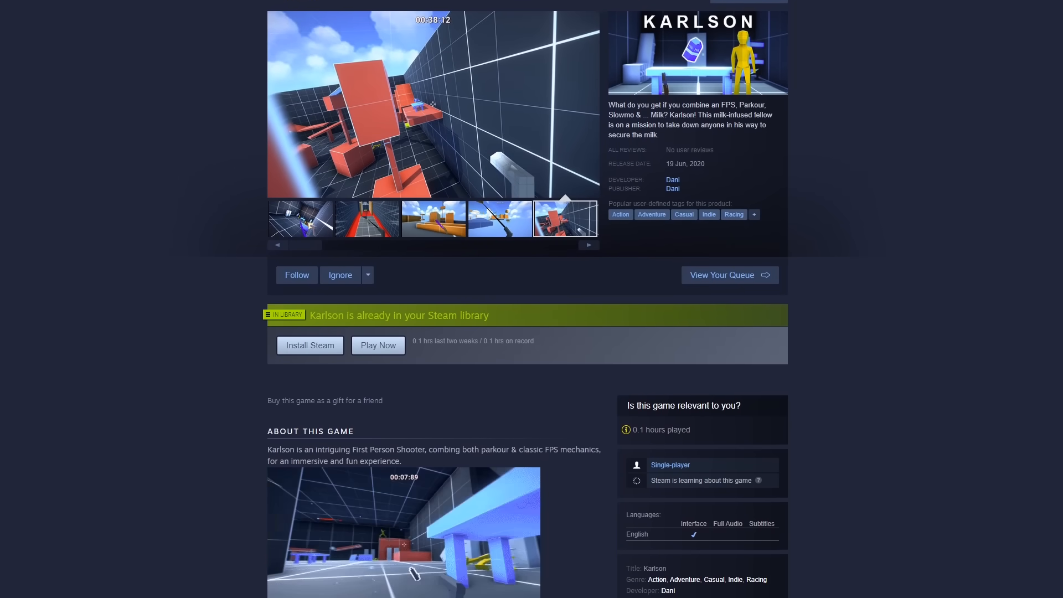
scroll(down, 3)
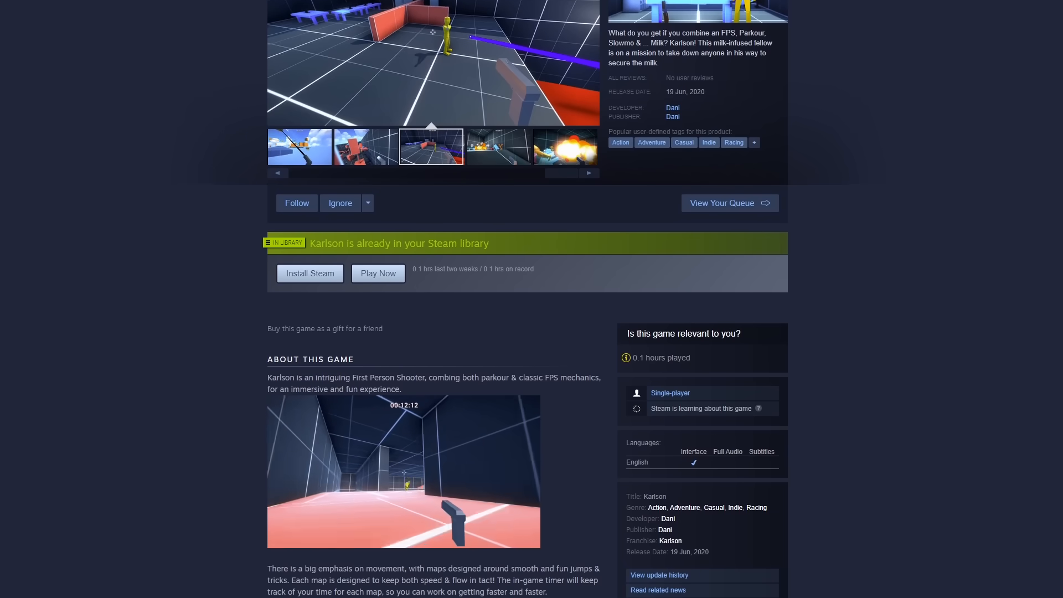
scroll(down, 3)
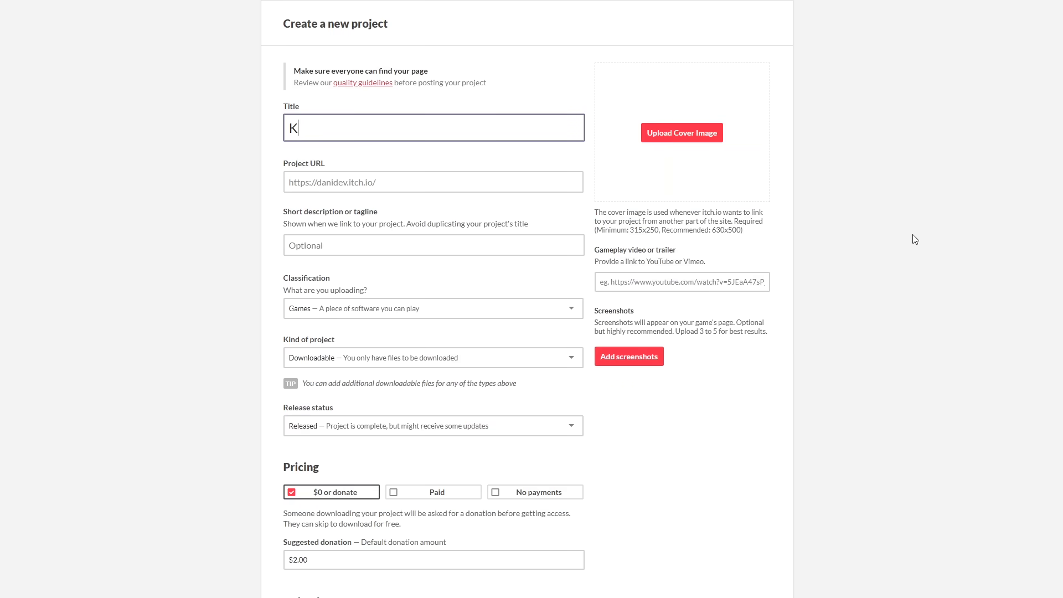
Step: Title the new itch.io project 'Karlson uwu'
text(Karlson uwu)
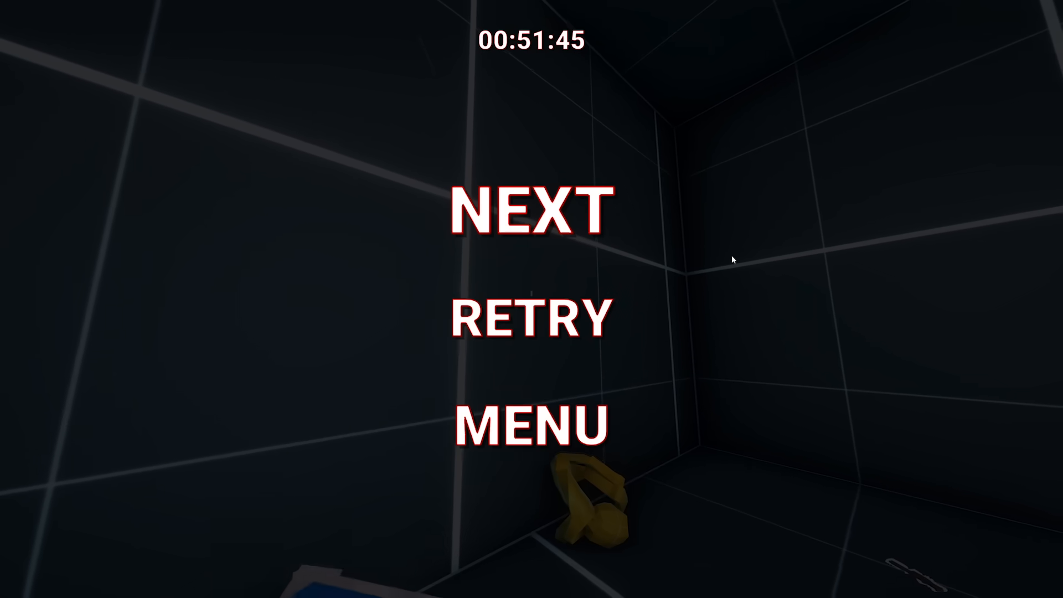
Step: Advance to the next map after finishing in 00:51:45
click(527, 206)
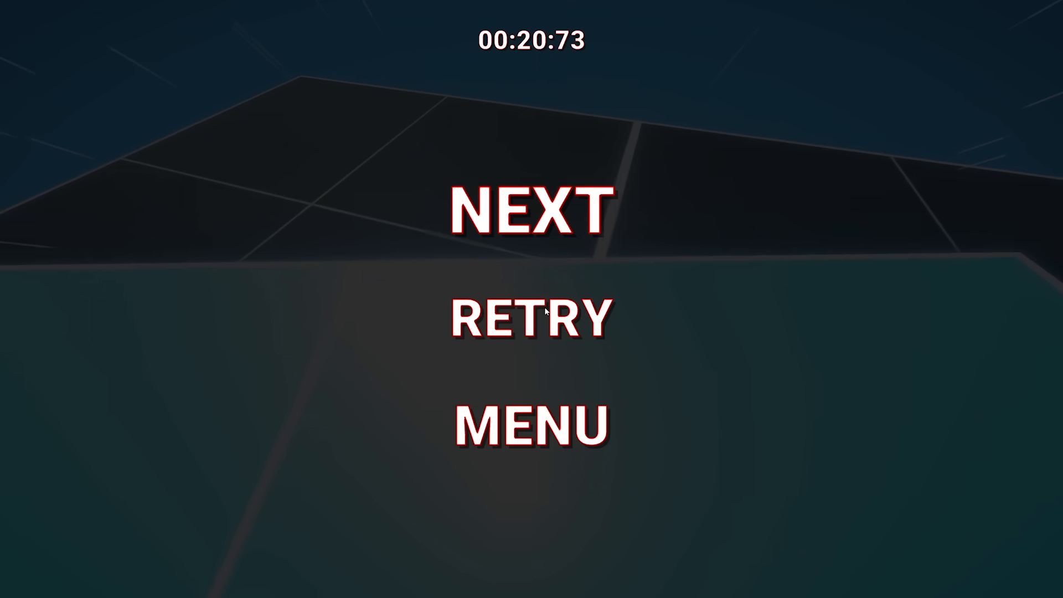
Step: Advance past the maps cleared in about 00:20 and 00:22 to start the following map
click(533, 314)
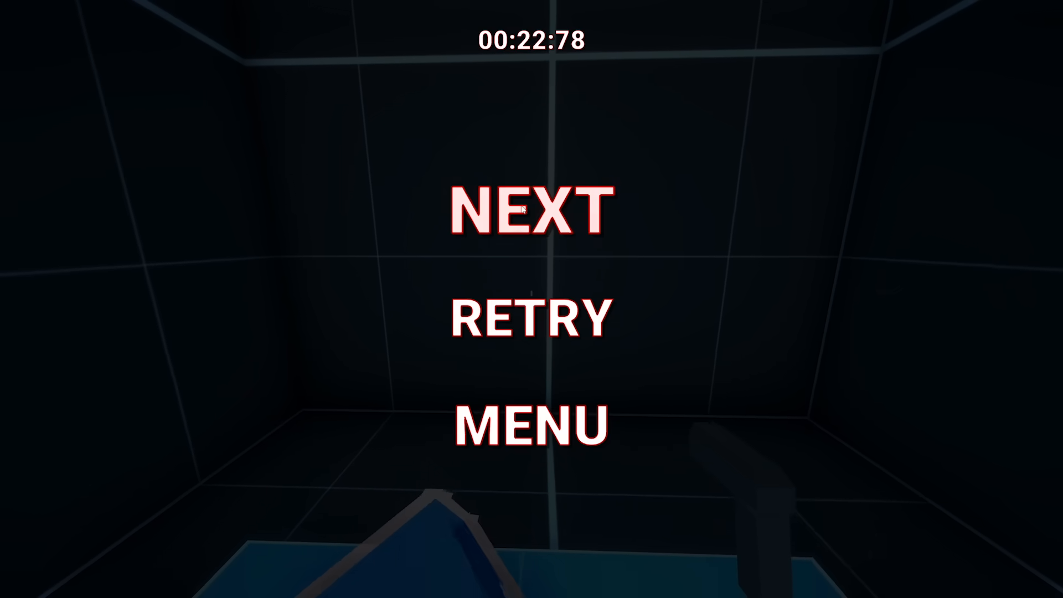
click(526, 207)
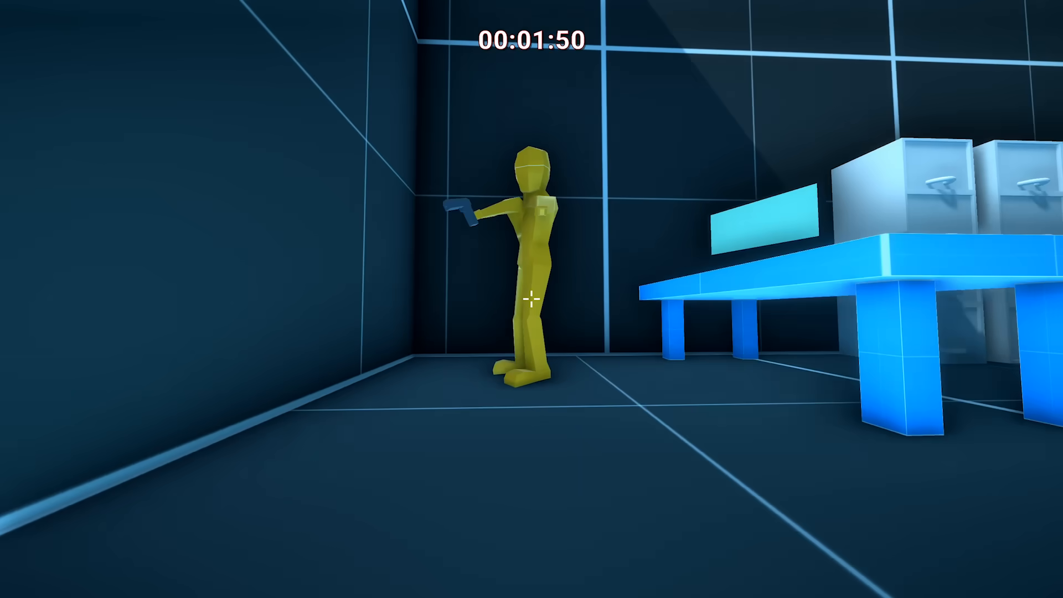